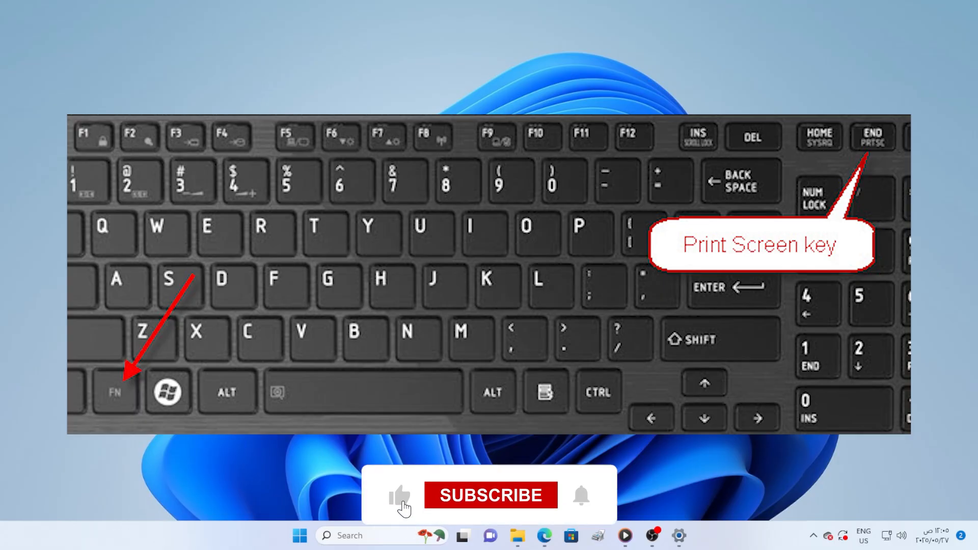
Step: Dismiss the desktop context menu and bring up the Start menu with pinned apps
left_click(490, 495)
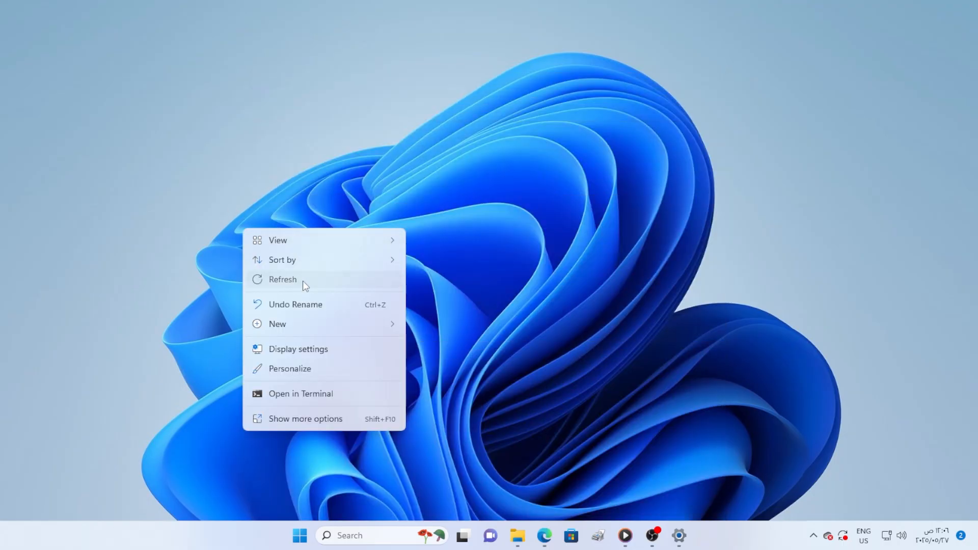
left_click(282, 279)
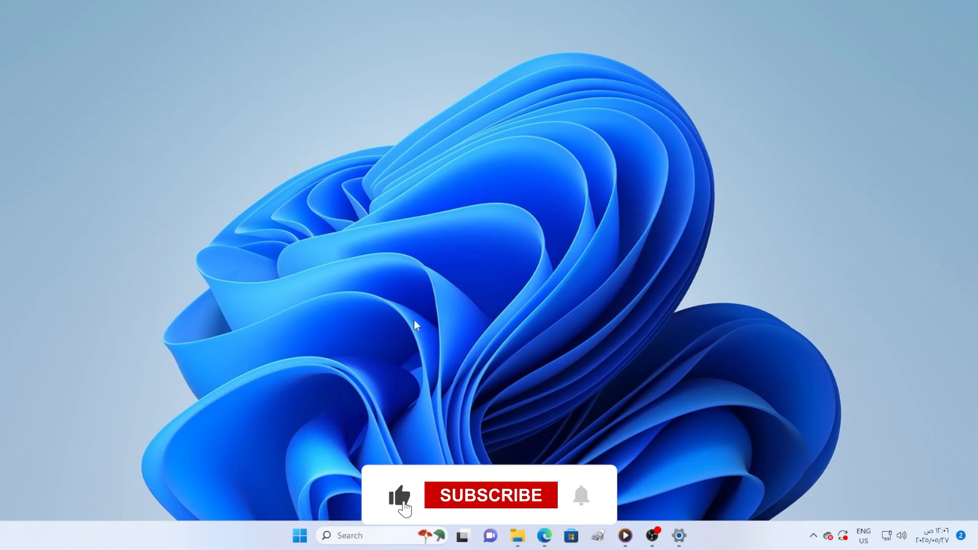
left_click(299, 535)
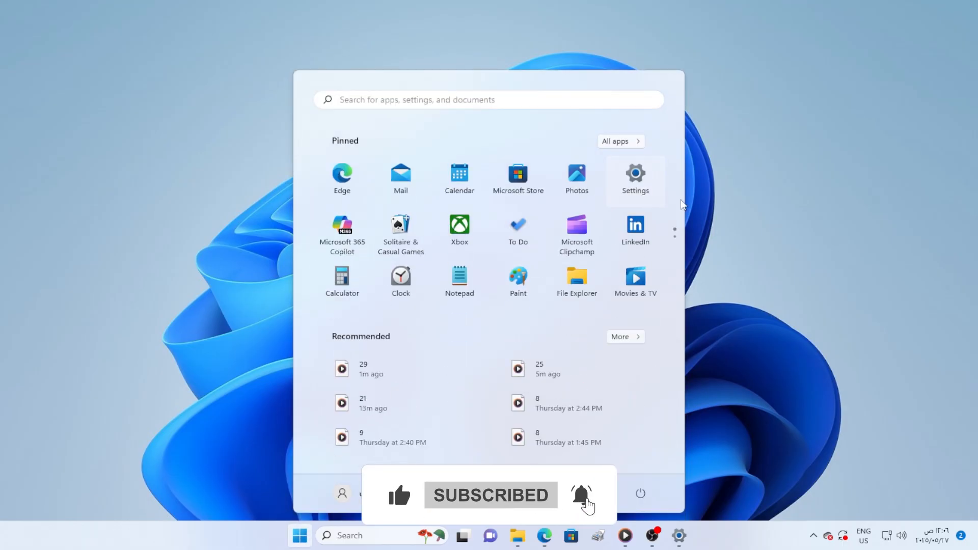
Step: In Settings Accessibility > Keyboard, flip 'Use the Print screen button to open screen snipping'
left_click(635, 177)
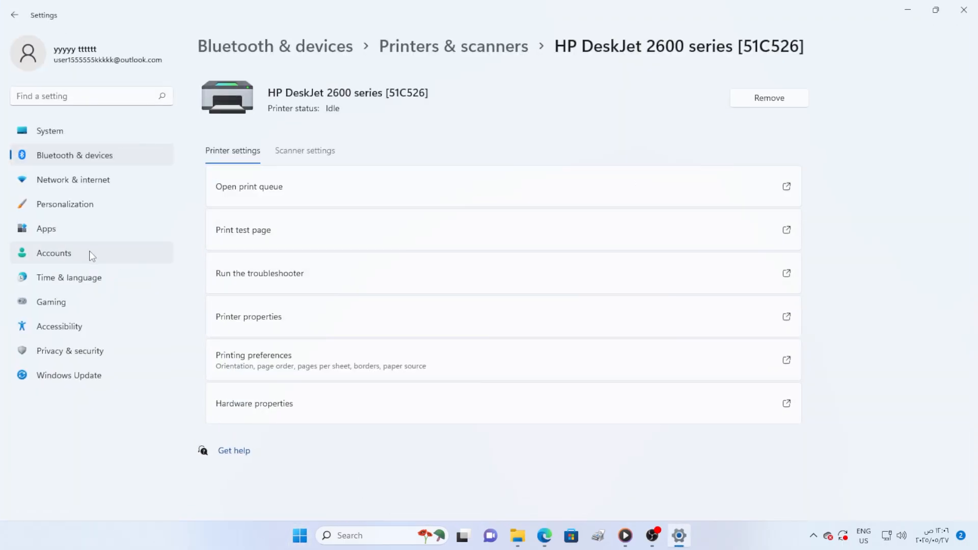
left_click(60, 326)
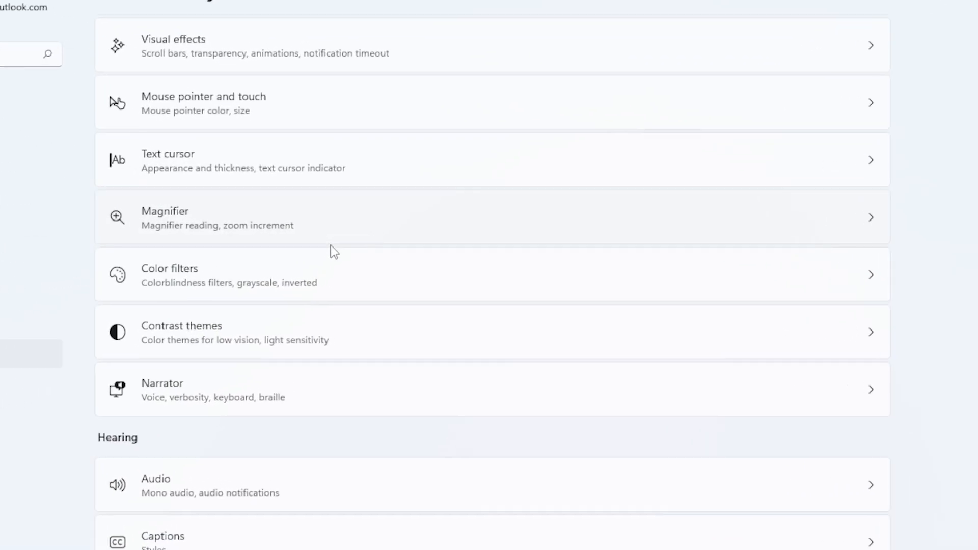
scroll("down", 3)
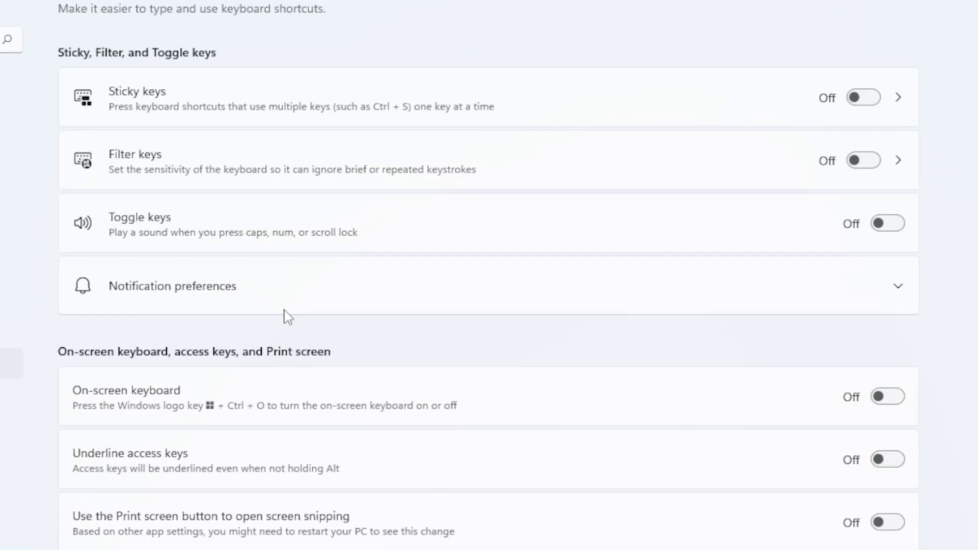
scroll("down", 3)
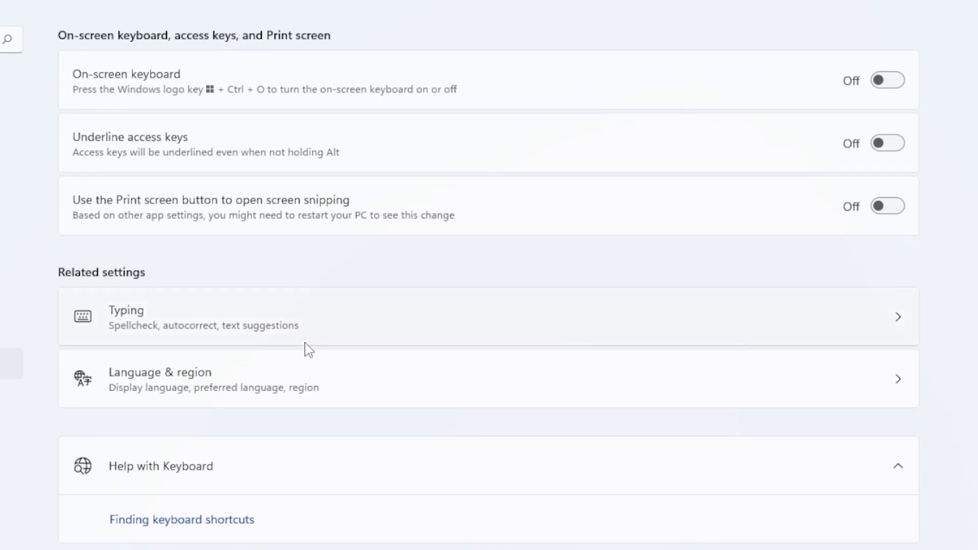
scroll("up", 3)
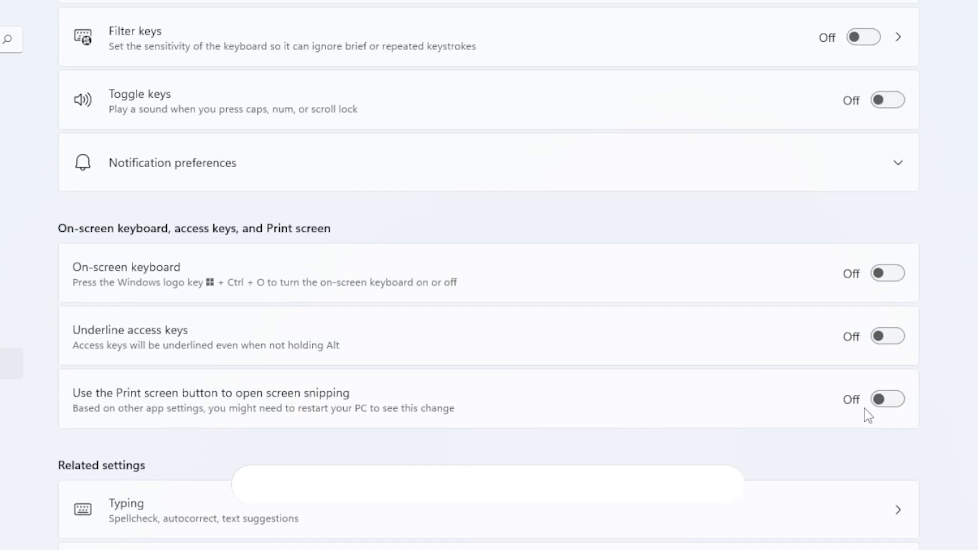
left_click(886, 400)
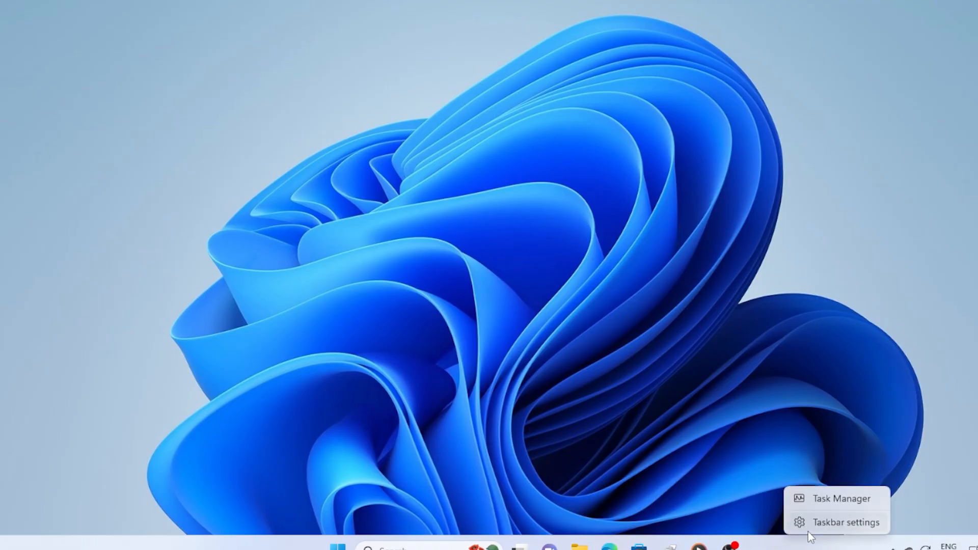
Step: Launch Task Manager from the taskbar menu and browse the Processes list
left_click(843, 498)
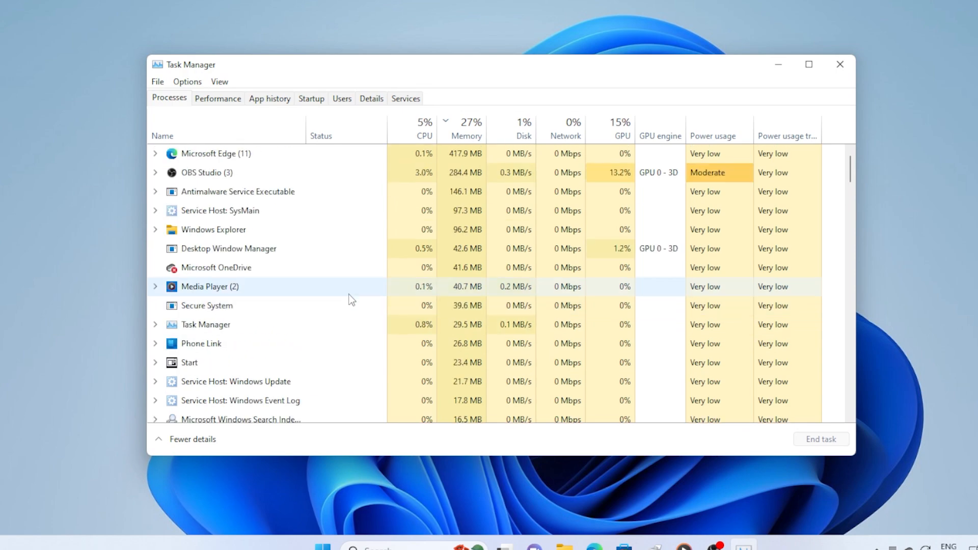
scroll("down", 3)
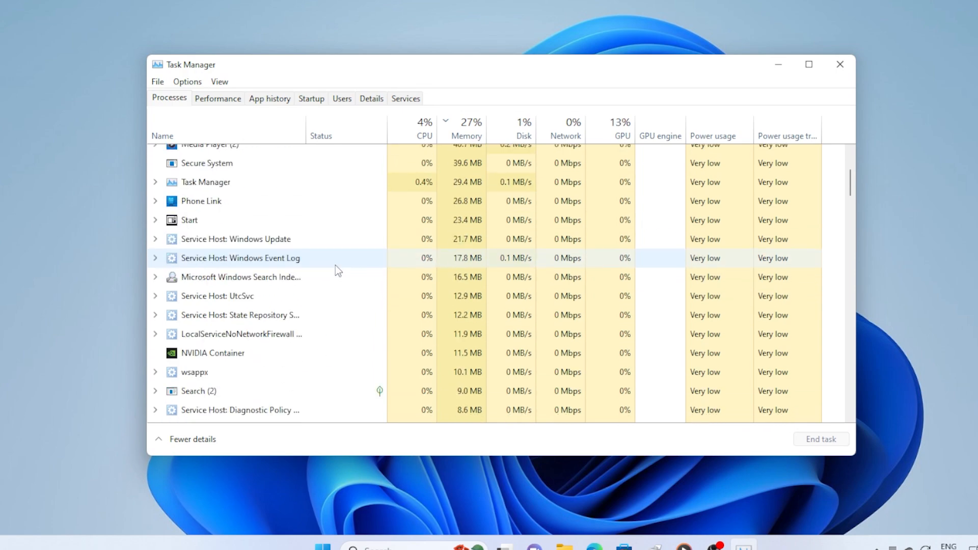
scroll("down", 3)
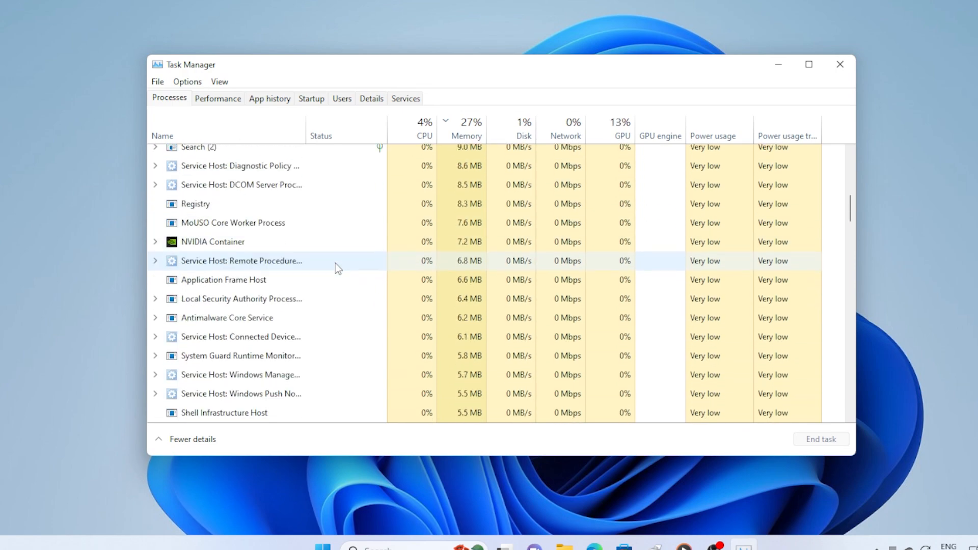
scroll("down", 3)
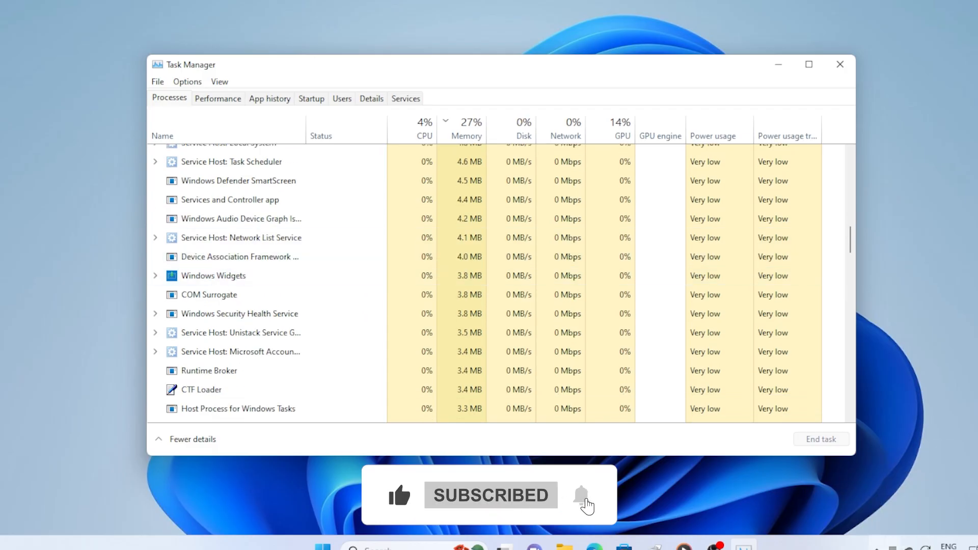
mouse_move(907, 496)
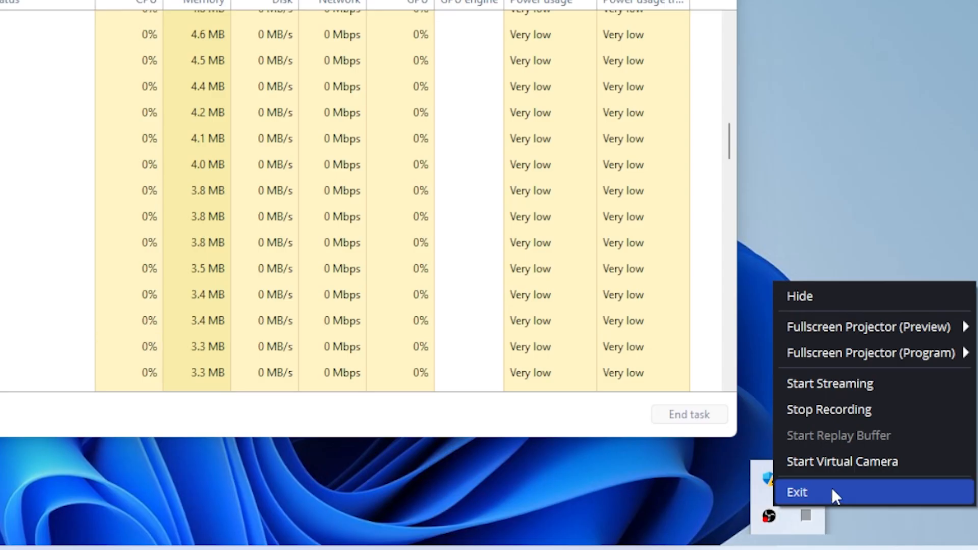
left_click(797, 492)
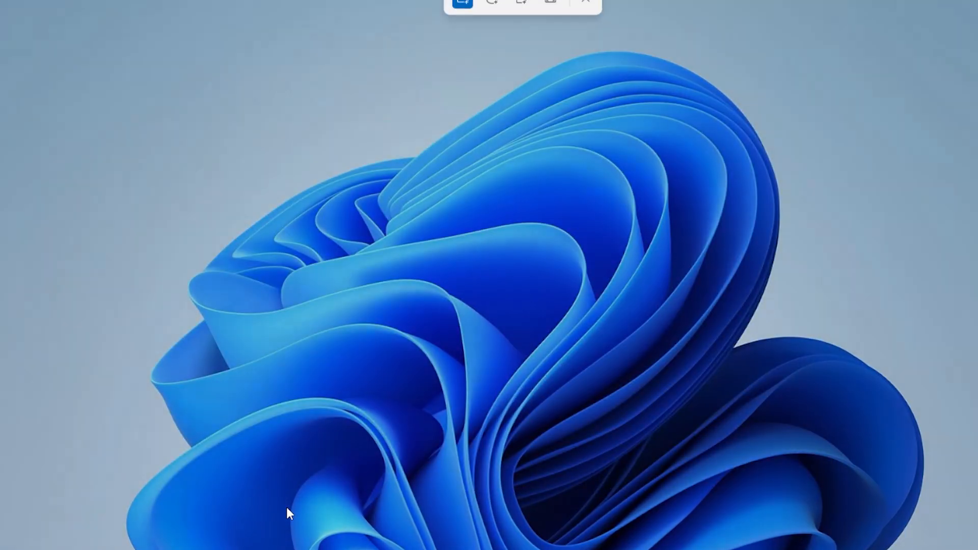
Step: Bring up the Snipping Tool overlay in rectangle mode, ready to capture an area
left_click(462, 16)
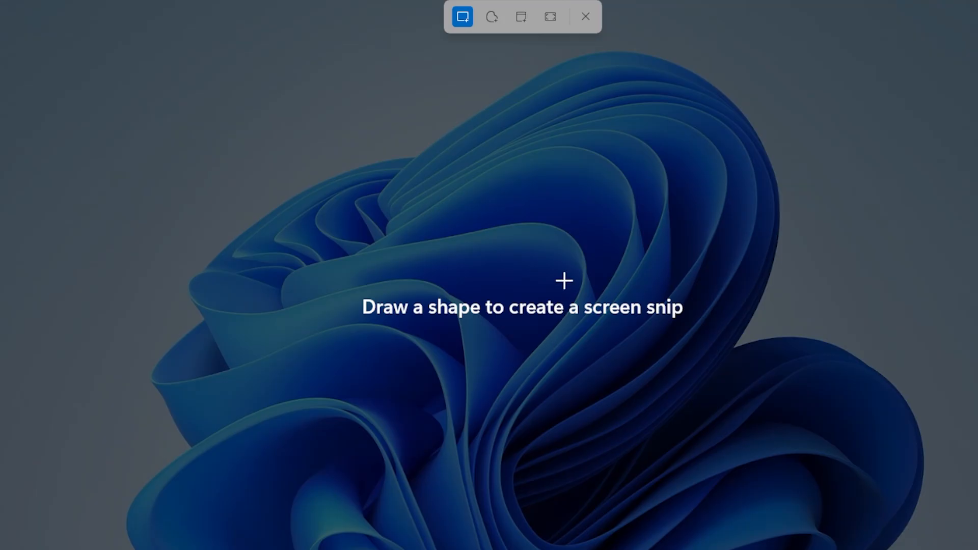
mouse_move(685, 136)
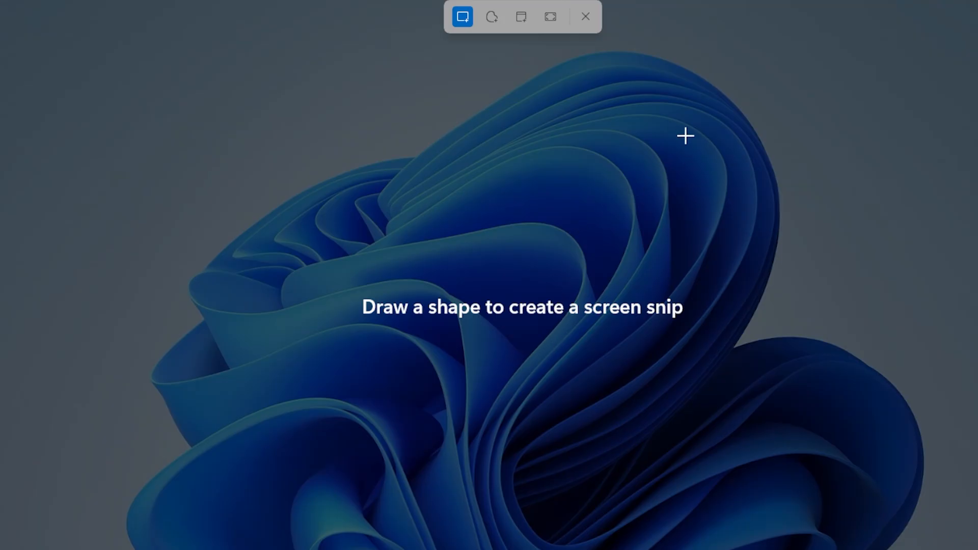
mouse_move(699, 121)
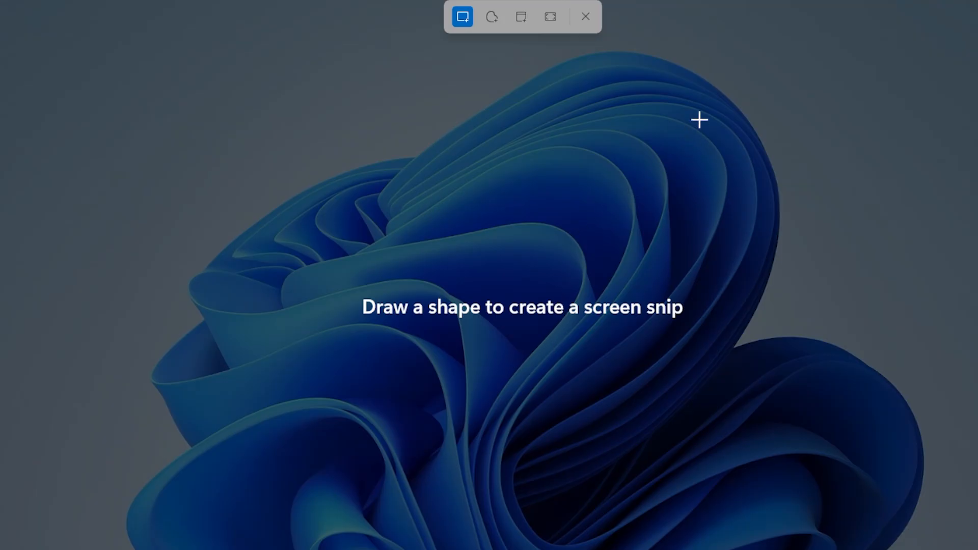
mouse_move(725, 223)
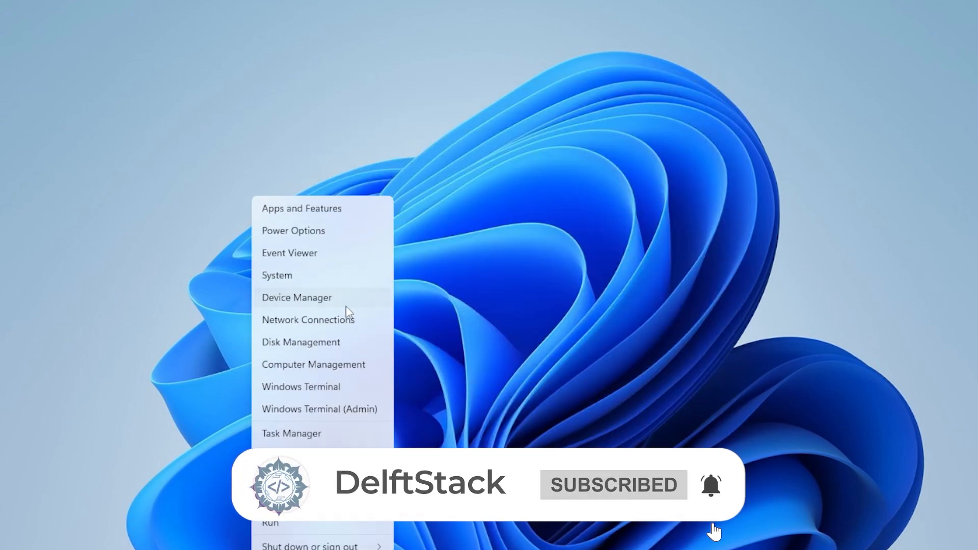
Step: In Device Manager expand Keyboards and show Uninstall device for the HID Keyboard Device
left_click(297, 298)
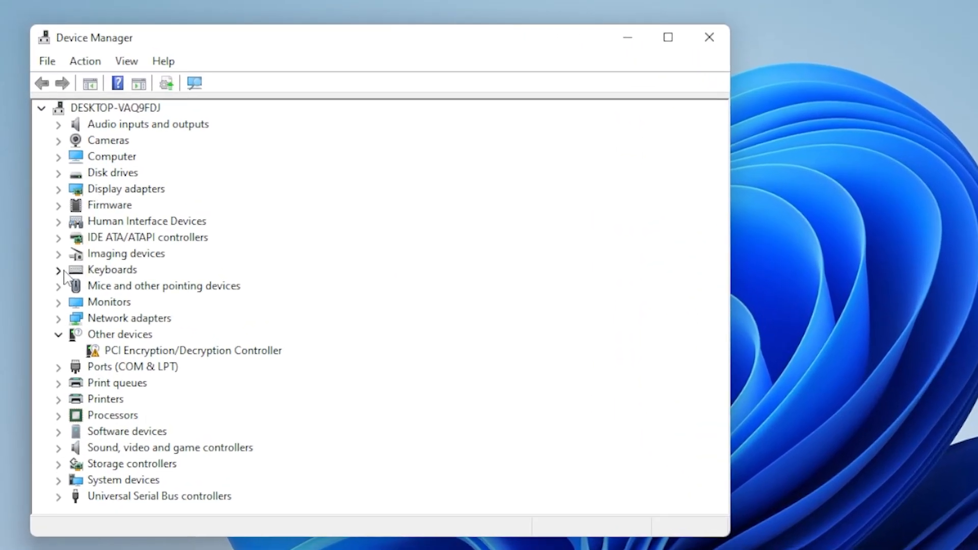
right_click(153, 285)
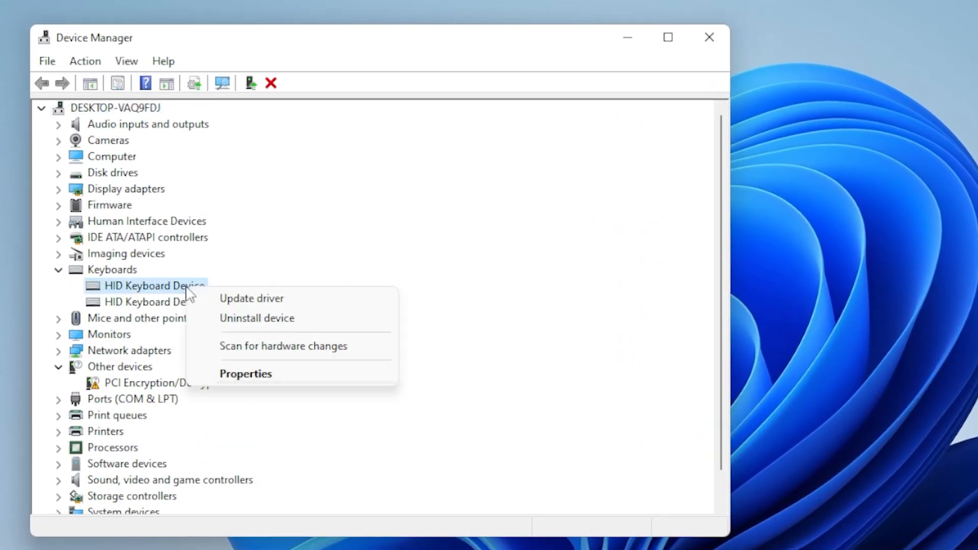
left_click(250, 298)
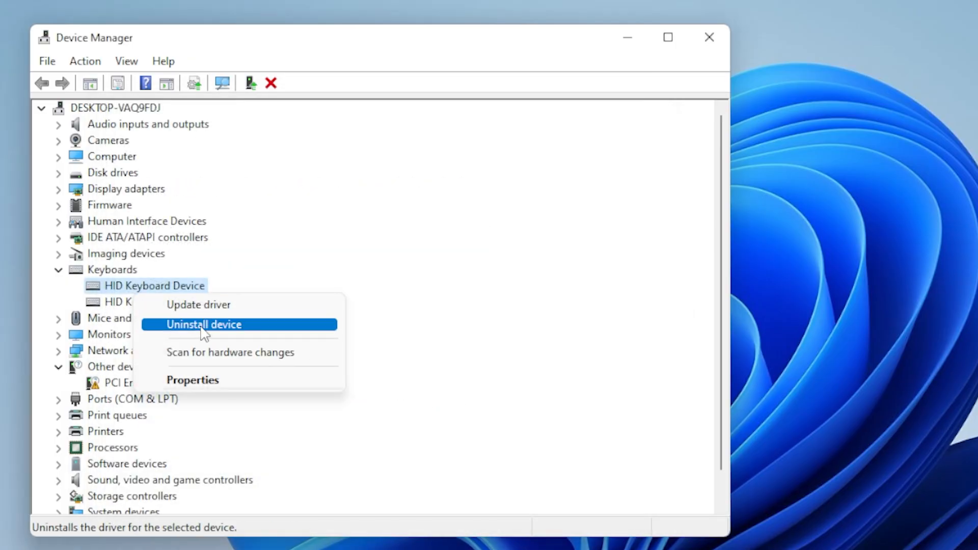
mouse_move(299, 330)
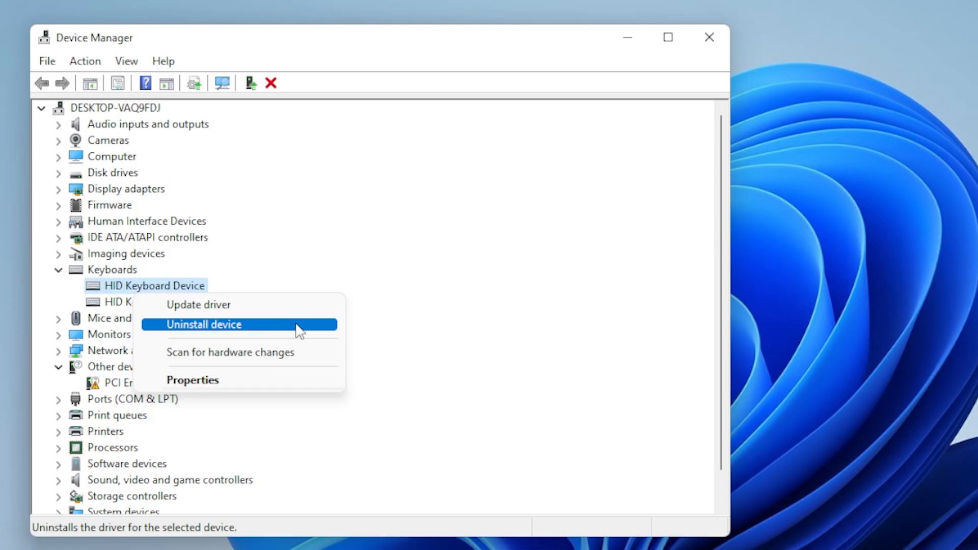